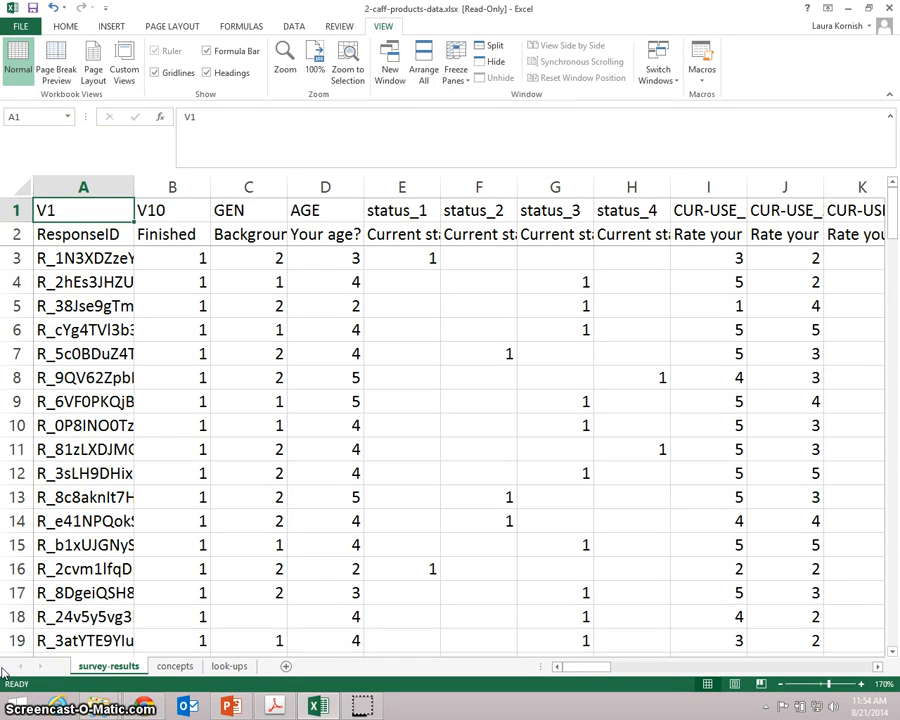
# Select cell A3 and scroll right to the INTENT(1)–INTENT(7) columns.
pyautogui.click(16, 258)
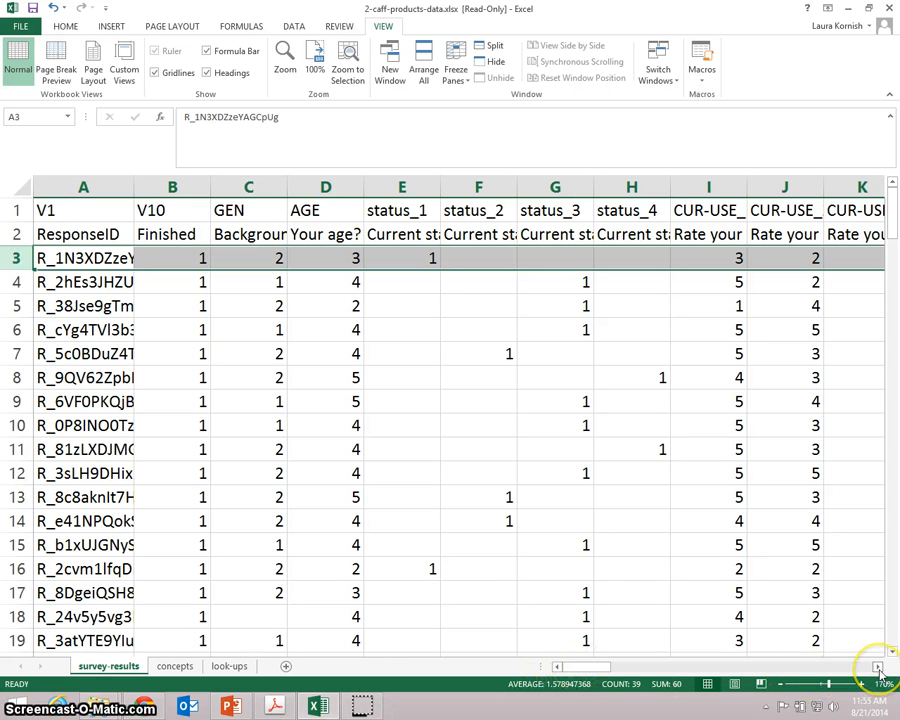
pyautogui.hscroll(3)
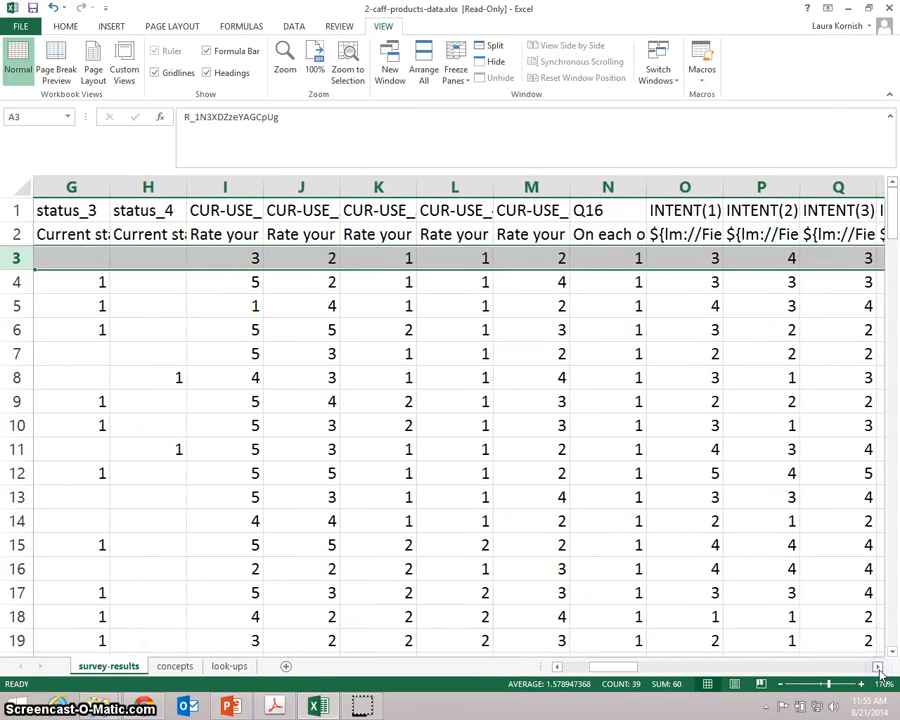
pyautogui.hscroll(3)
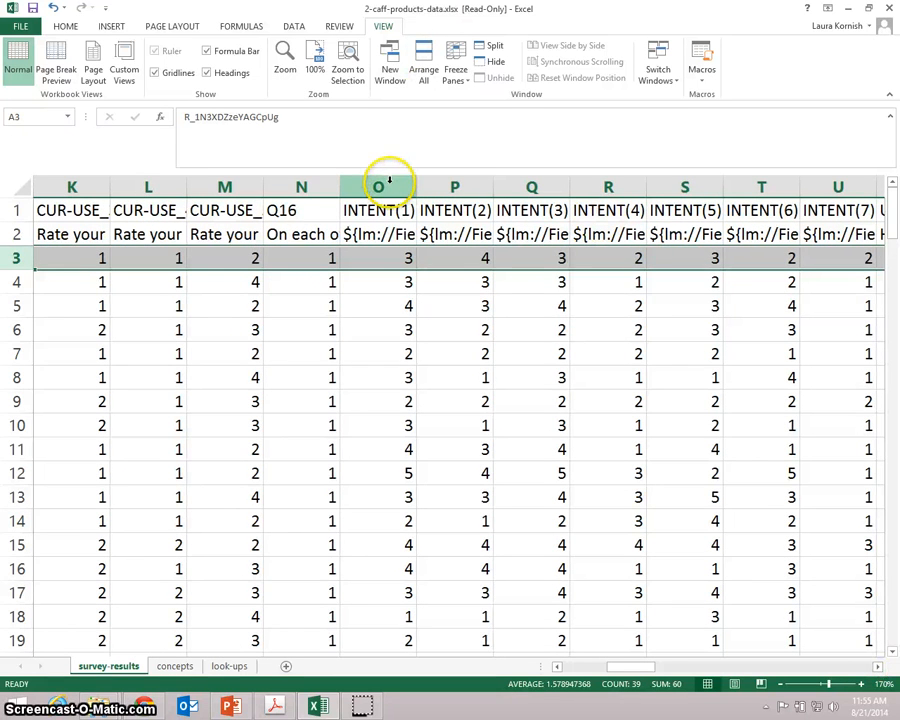
# Label N154 Average and N155 Tally, then fill ratings 1 through 5 in N156:N160.
pyautogui.click(378, 188)
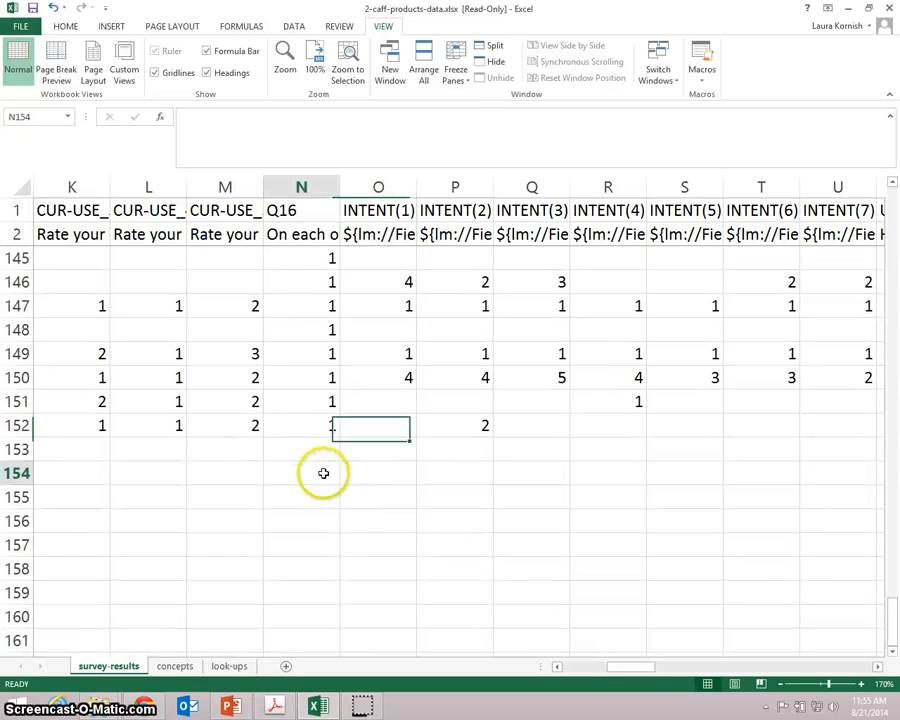
pyautogui.write('Average')
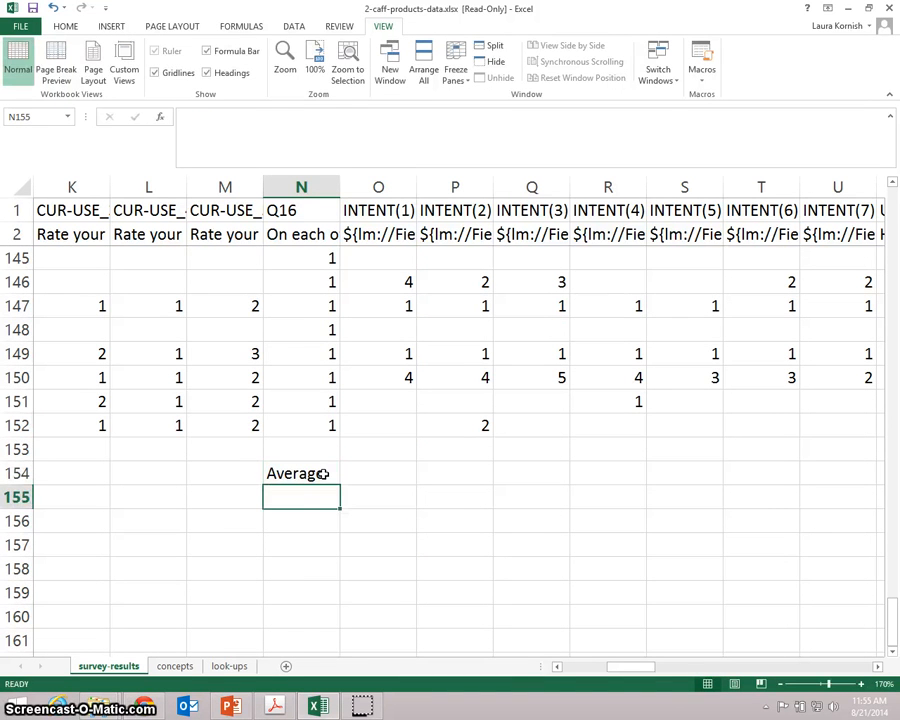
pyautogui.write('Tally')
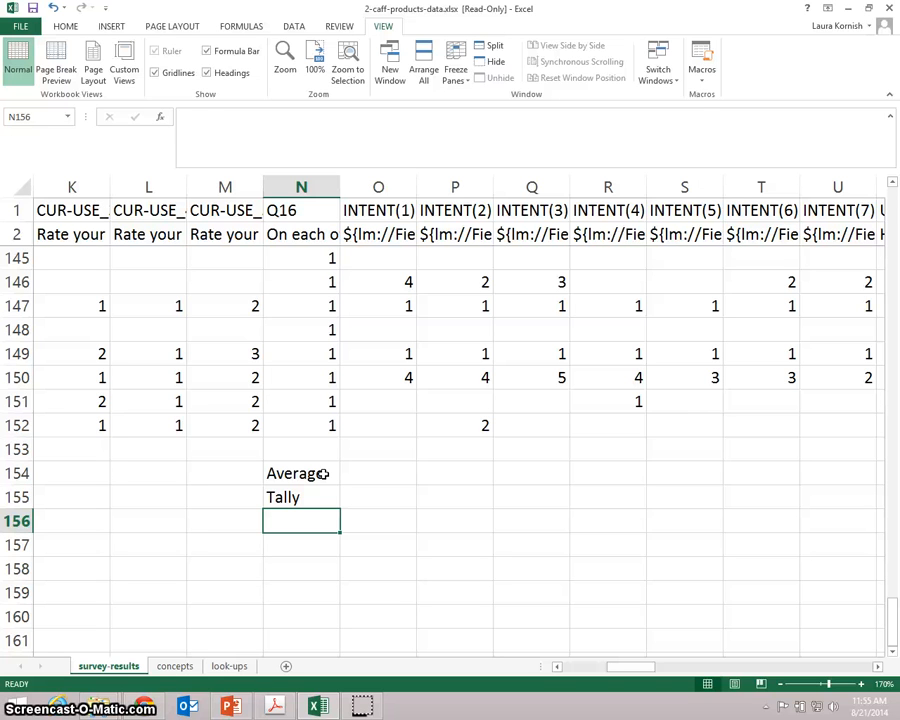
pyautogui.write('1')
pyautogui.click(302, 544)
pyautogui.write('2')
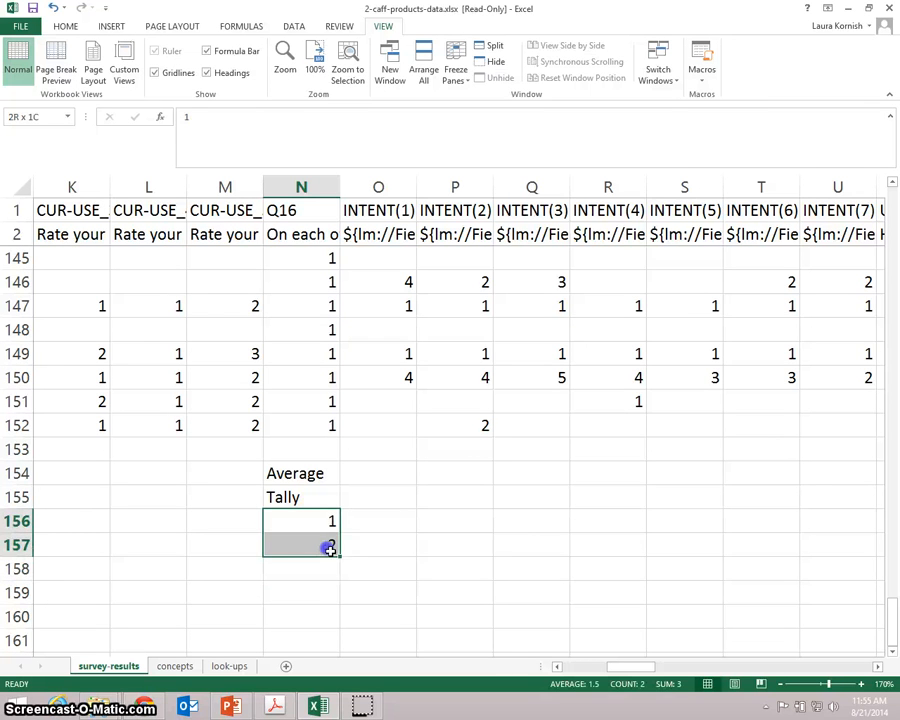
pyautogui.moveTo(330, 544); pyautogui.dragTo(330, 644)
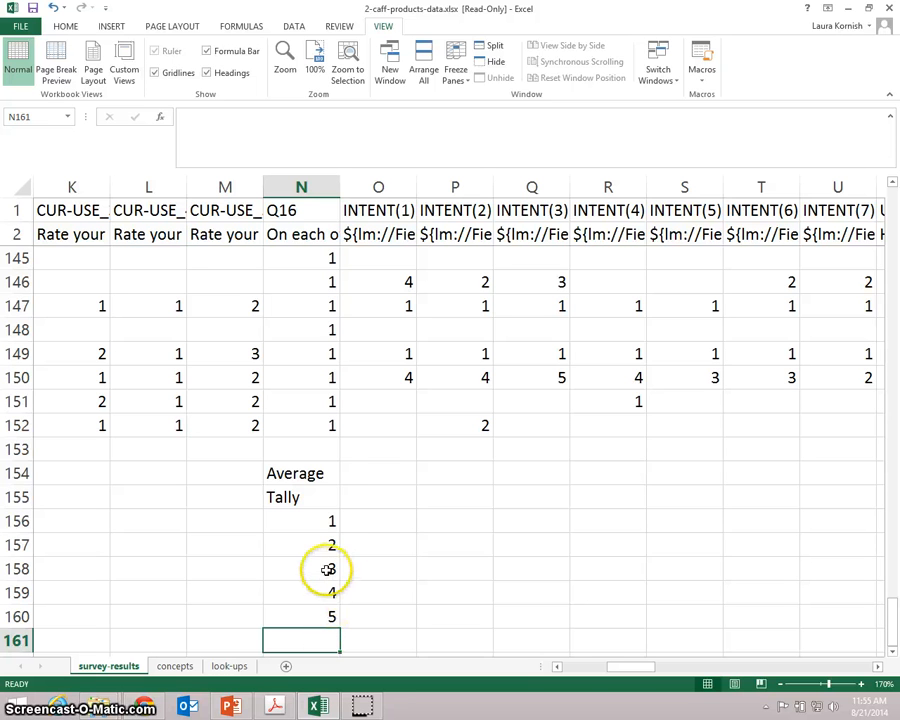
pyautogui.click(376, 472)
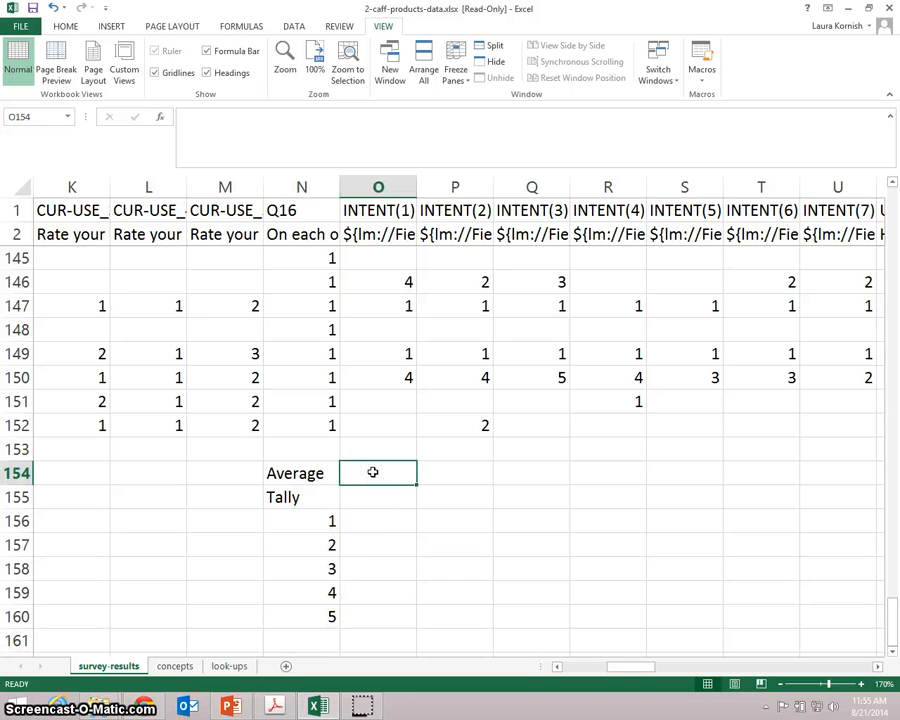
# Compute the INTENT(1) mean in O154 with AVERAGE(O$3:O$152), giving 2.48571.
pyautogui.write('=average(')
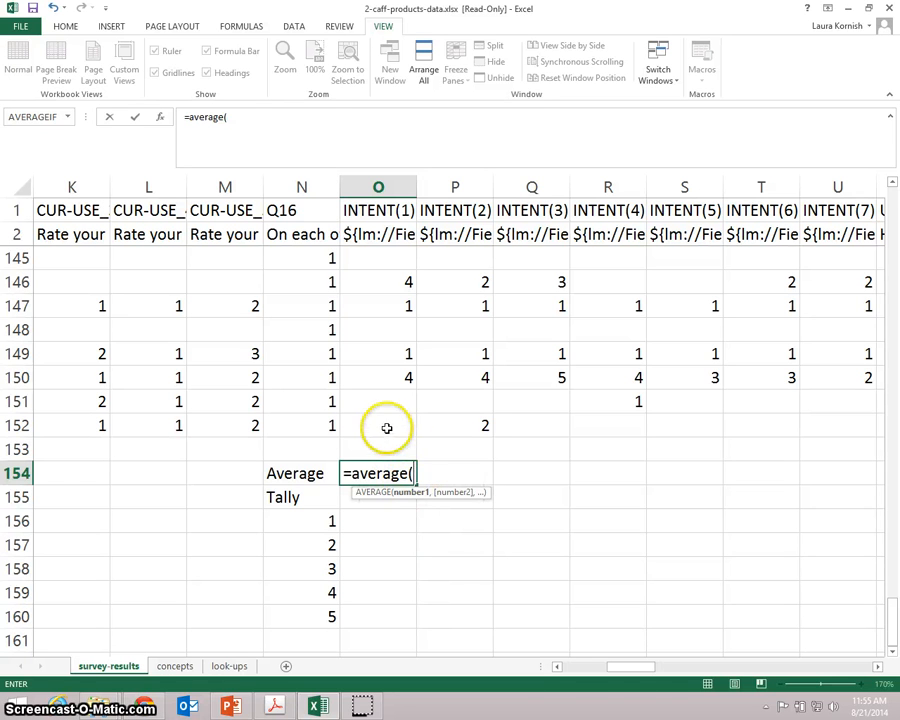
pyautogui.click(378, 426)
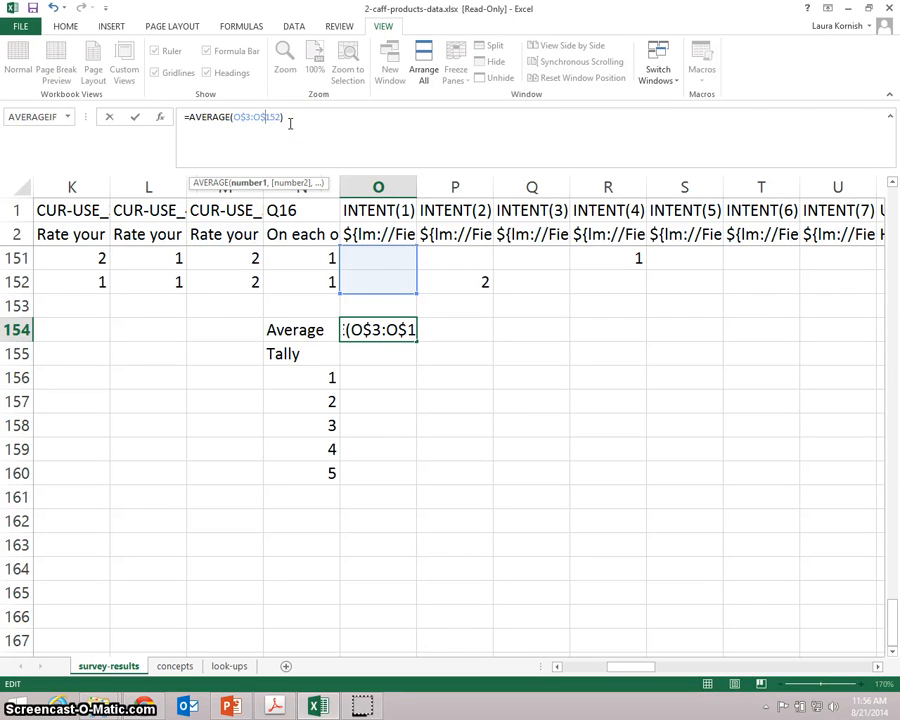
pyautogui.press('Enter')
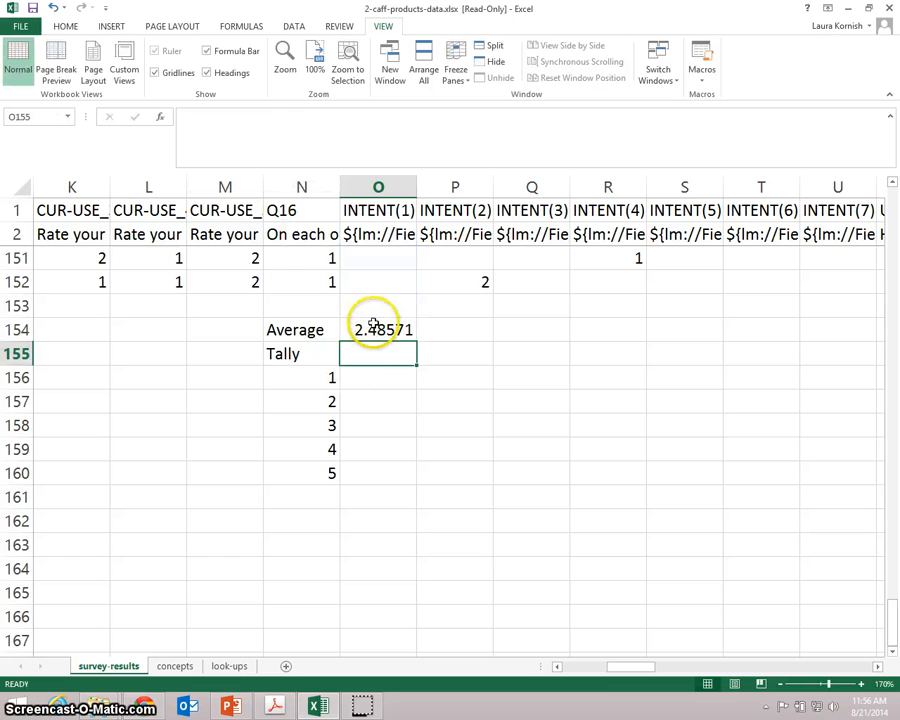
pyautogui.click(378, 378)
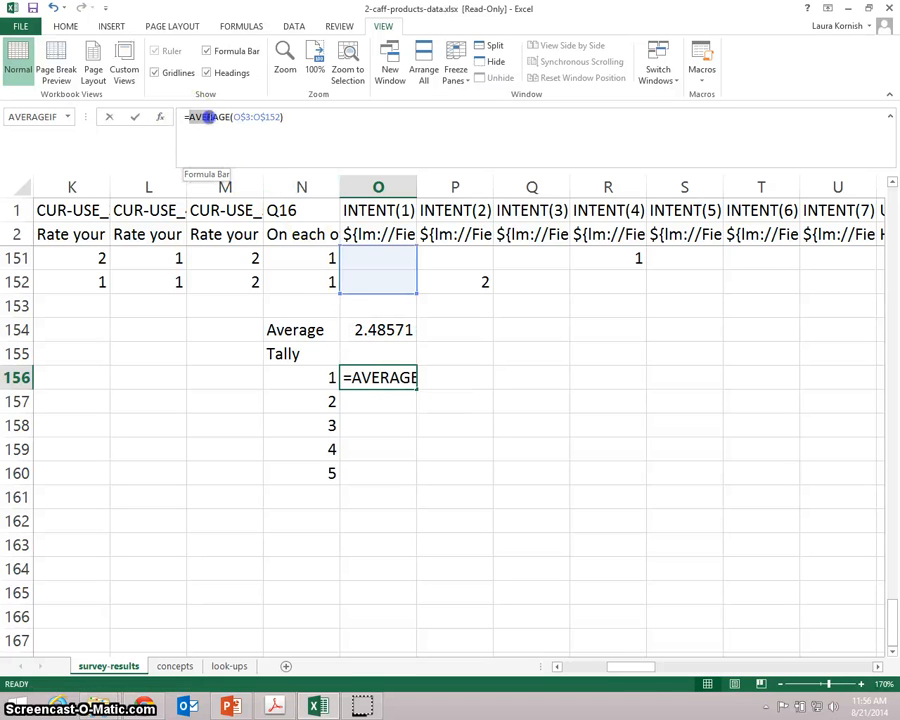
# Count rating-1 responses in O156 with =COUNTIF(O$3:O$152,$N156), returning 37.
pyautogui.write('c')
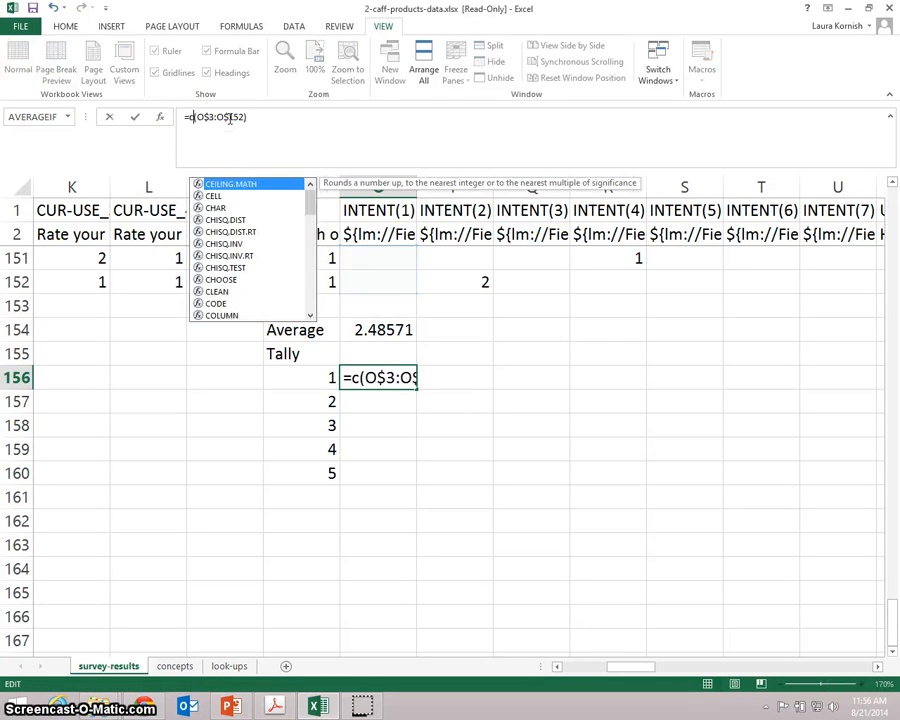
pyautogui.write('ountif(')
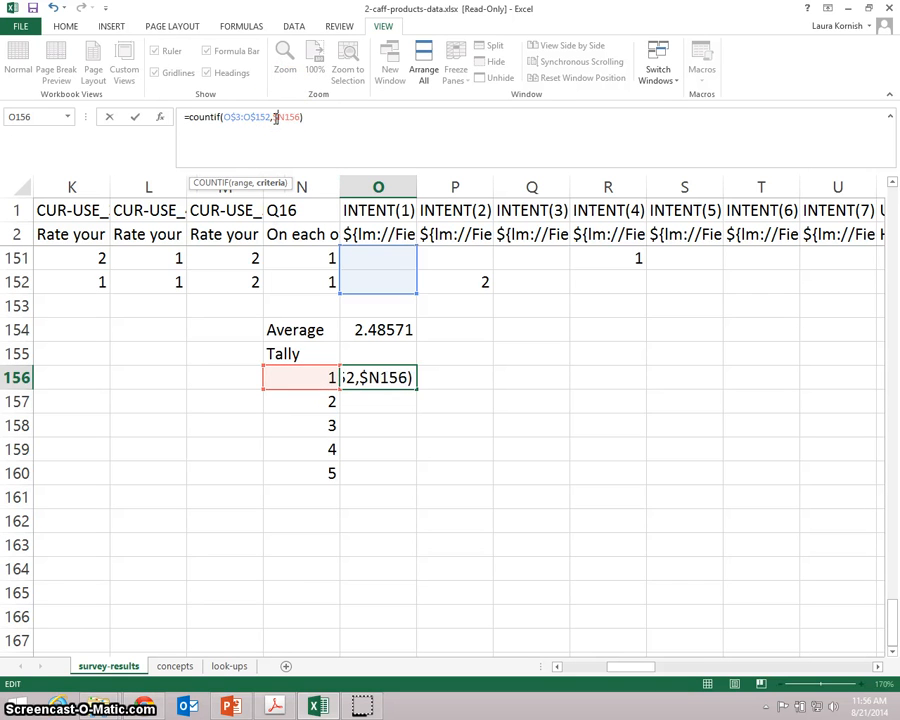
pyautogui.press('Enter')
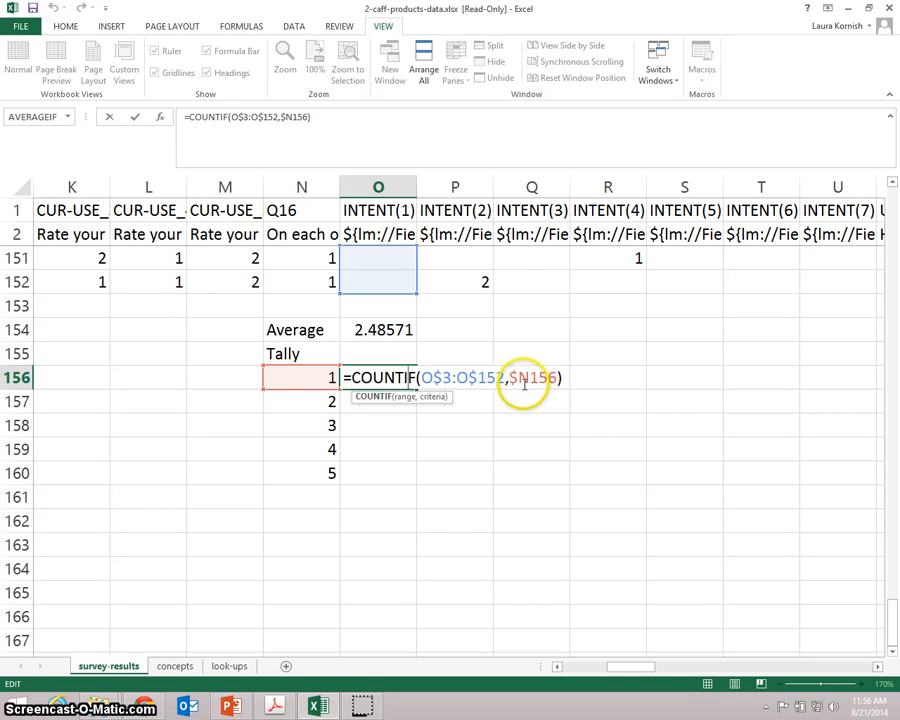
pyautogui.moveTo(316, 384)
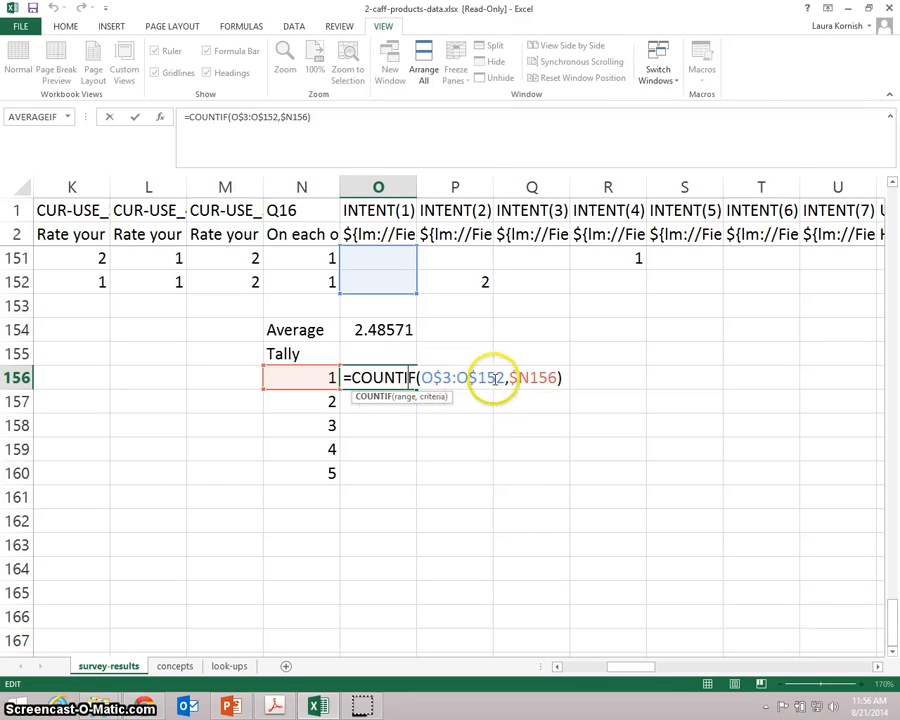
pyautogui.doubleClick(458, 378)
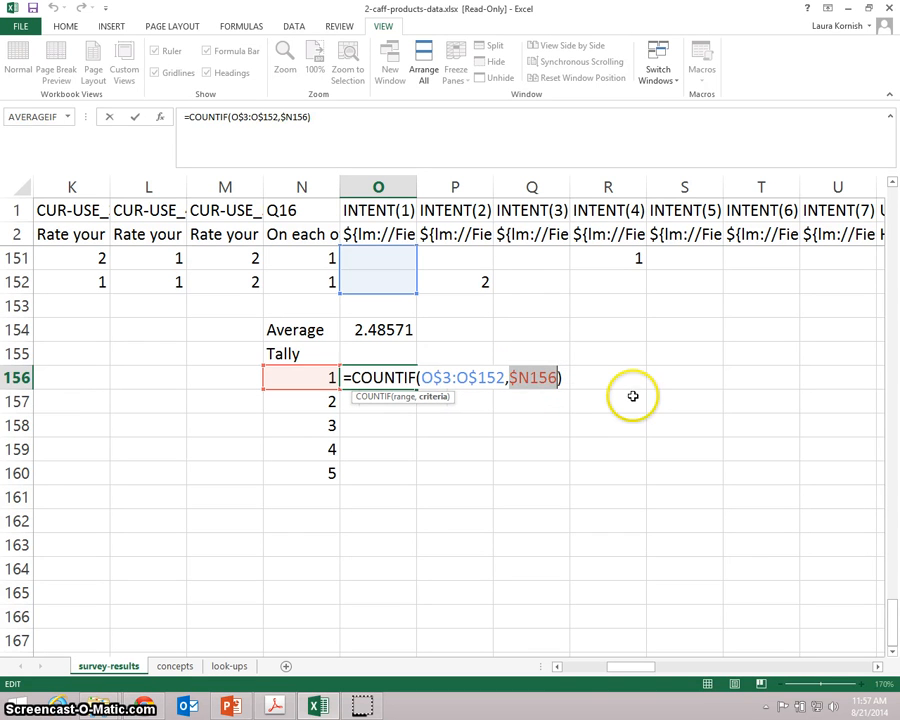
pyautogui.press('Enter')
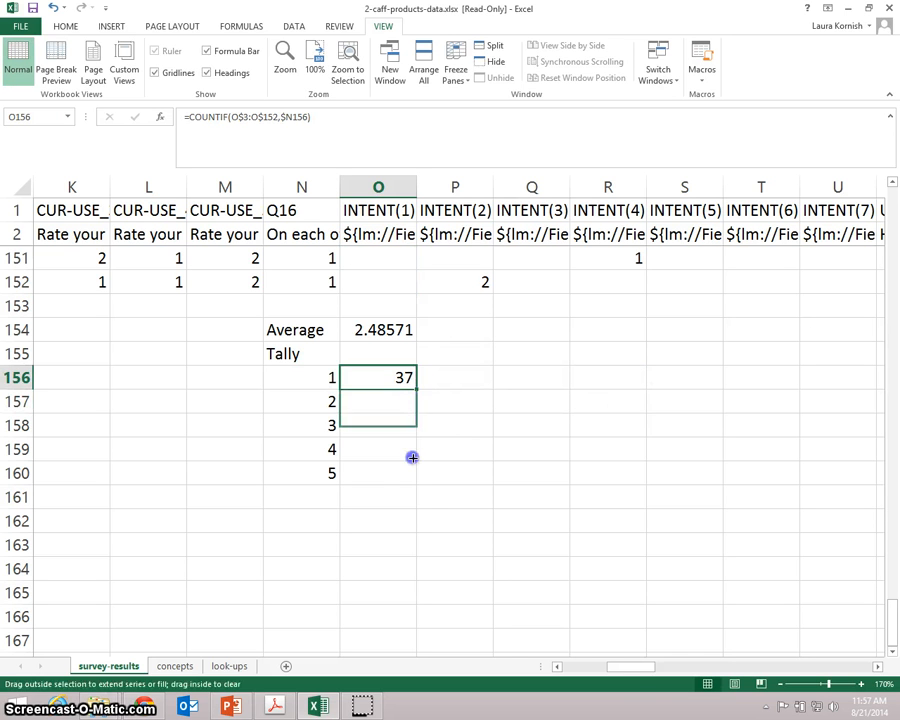
# Fill the tally down to rating 5 and copy averages and tallies across to INTENT(7).
pyautogui.moveTo(412, 458); pyautogui.dragTo(380, 472)
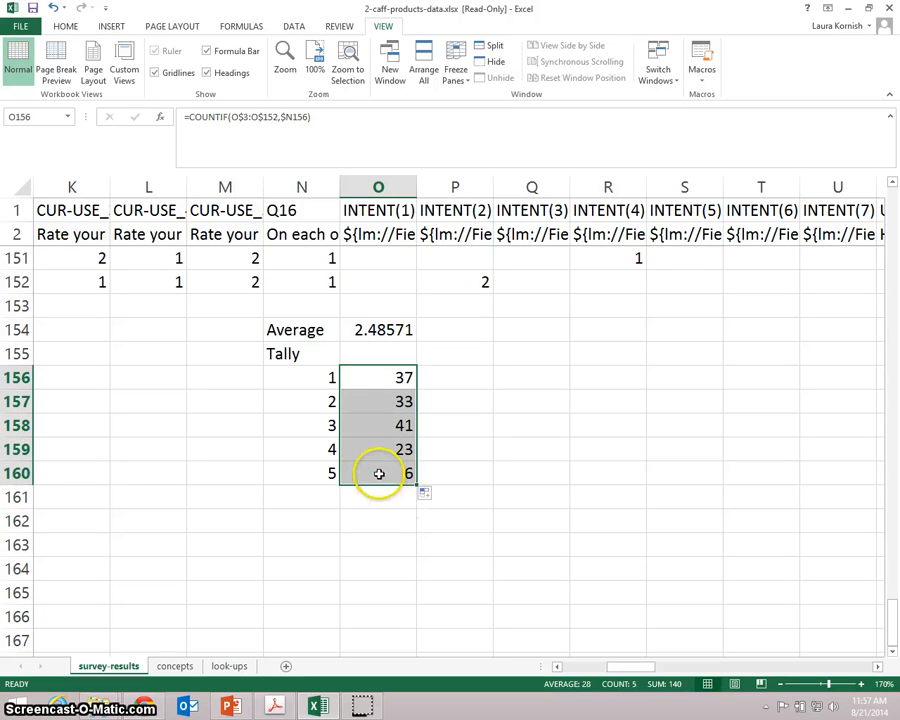
pyautogui.click(376, 472)
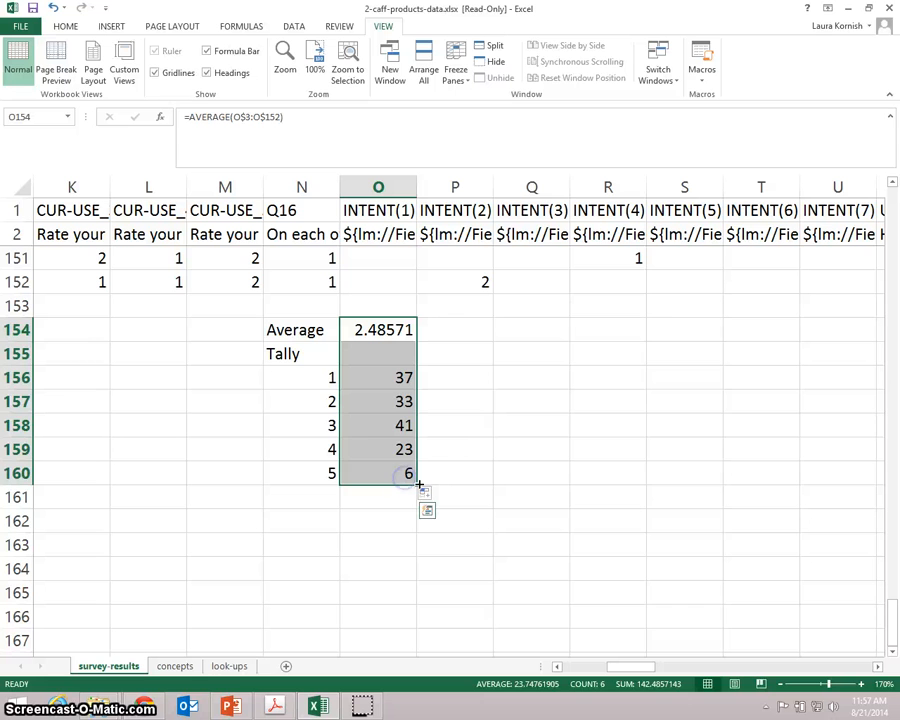
pyautogui.moveTo(404, 480); pyautogui.dragTo(870, 480)
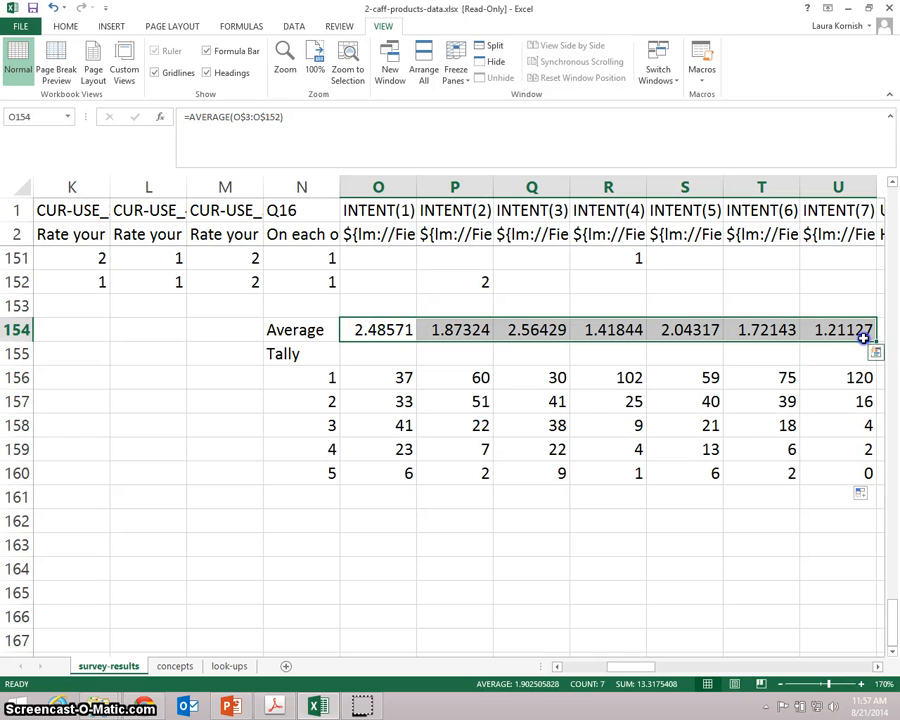
pyautogui.click(66, 22)
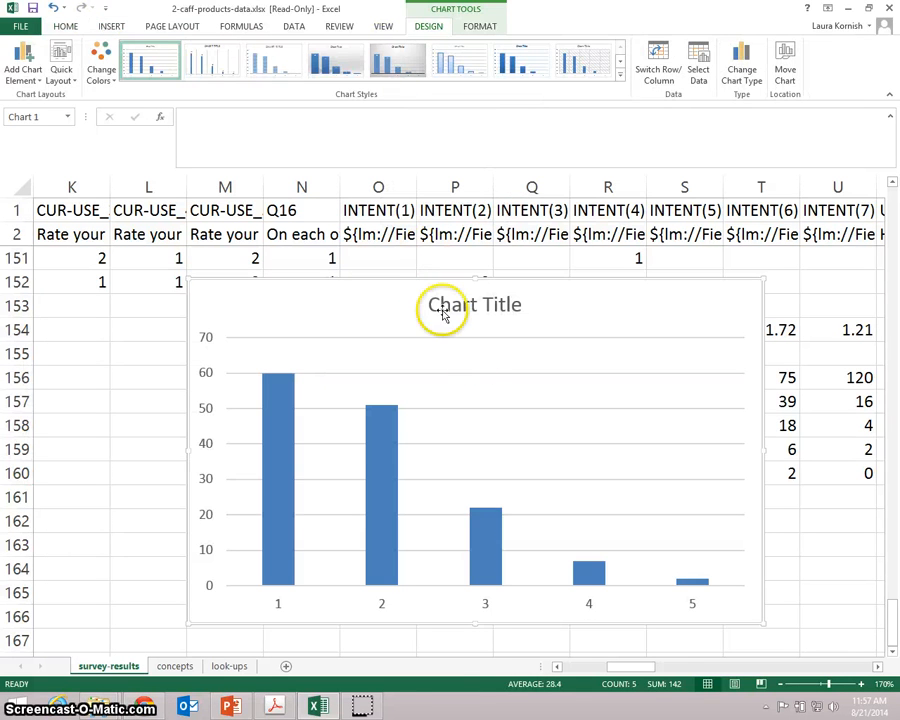
# Title the column chart 'Purchase Intent'.
pyautogui.click(474, 304)
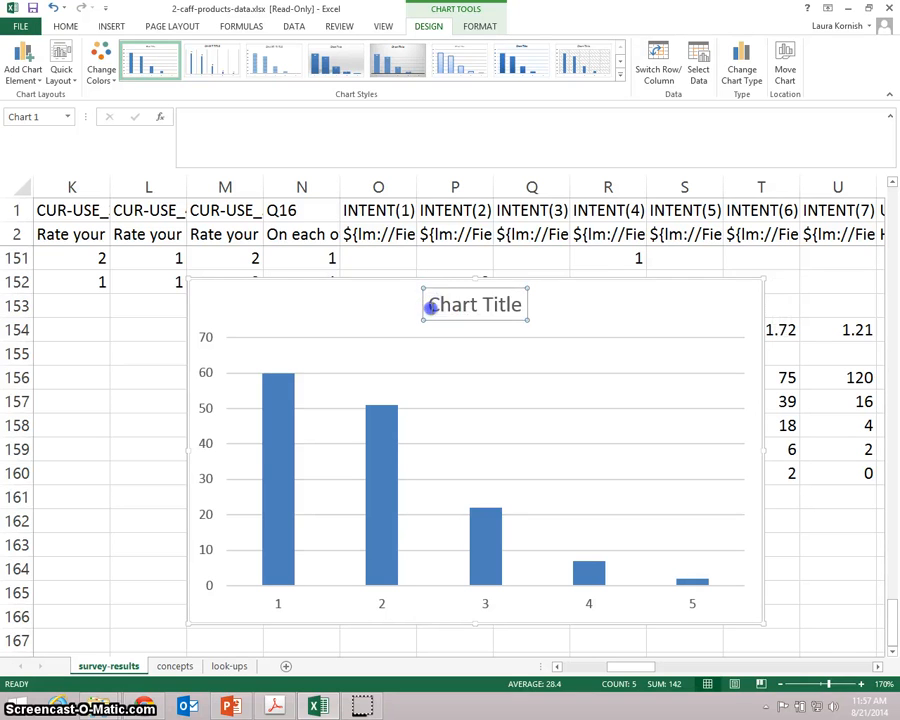
pyautogui.write('P')
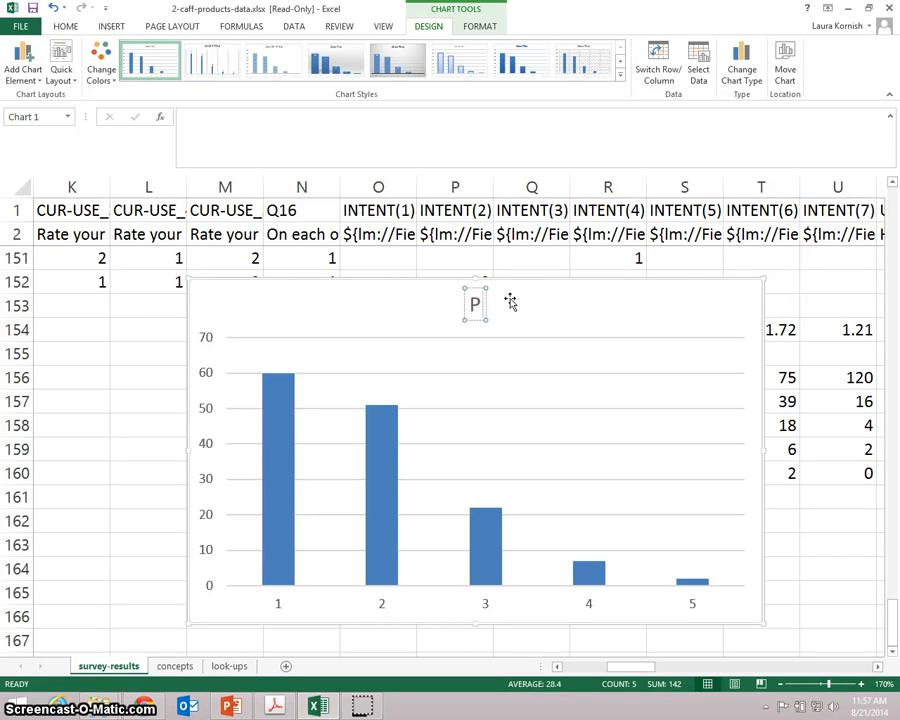
pyautogui.write('urchase Intent')
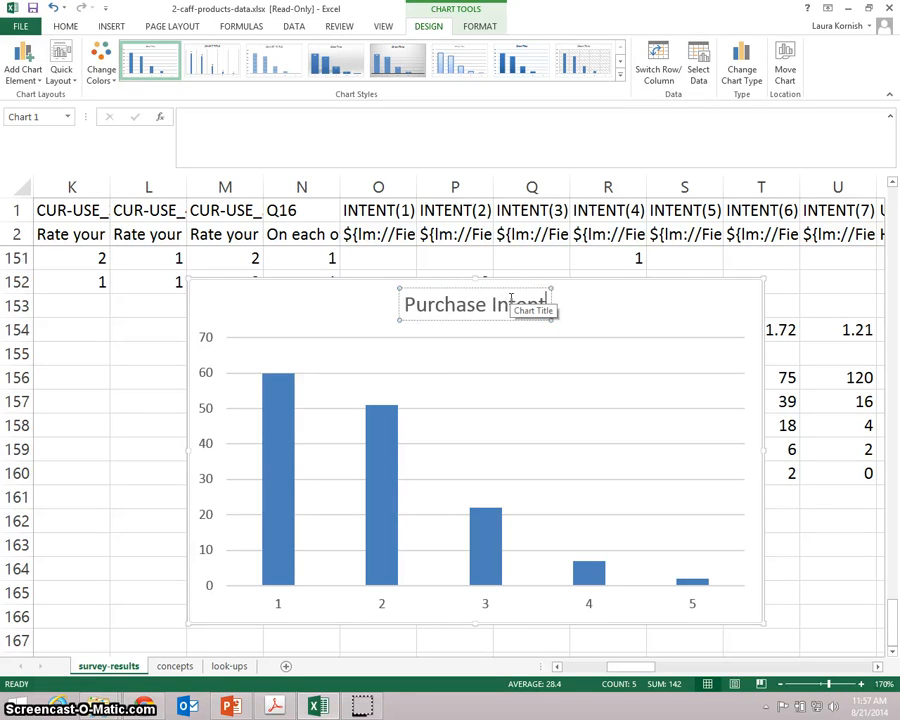